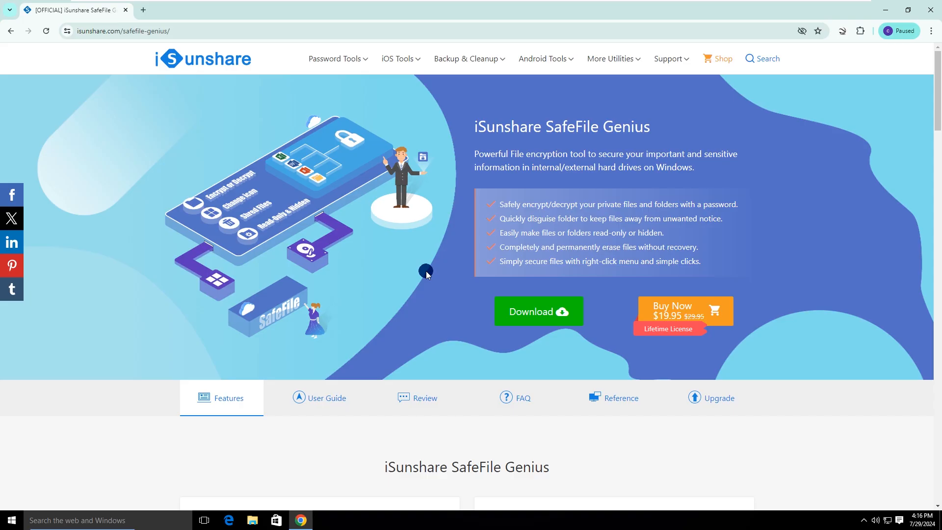
pyautogui.moveTo(496, 143)
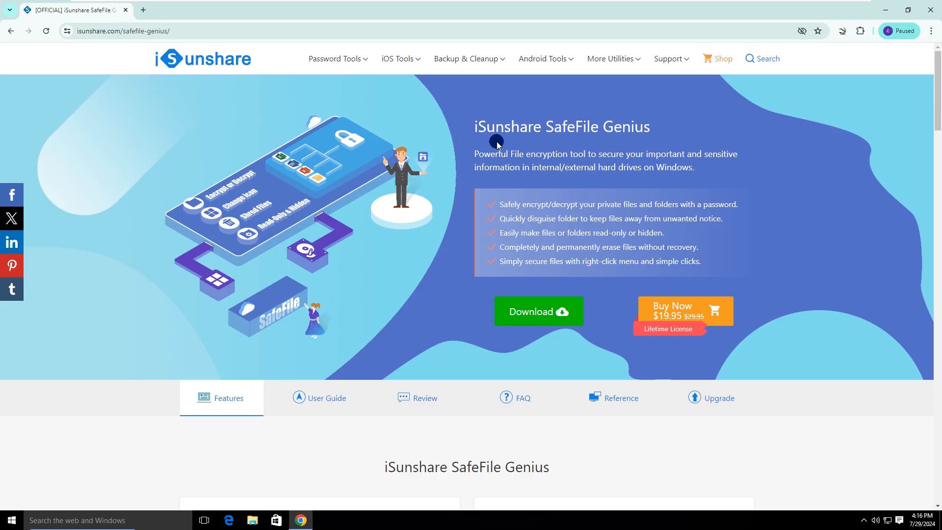
pyautogui.moveTo(573, 161)
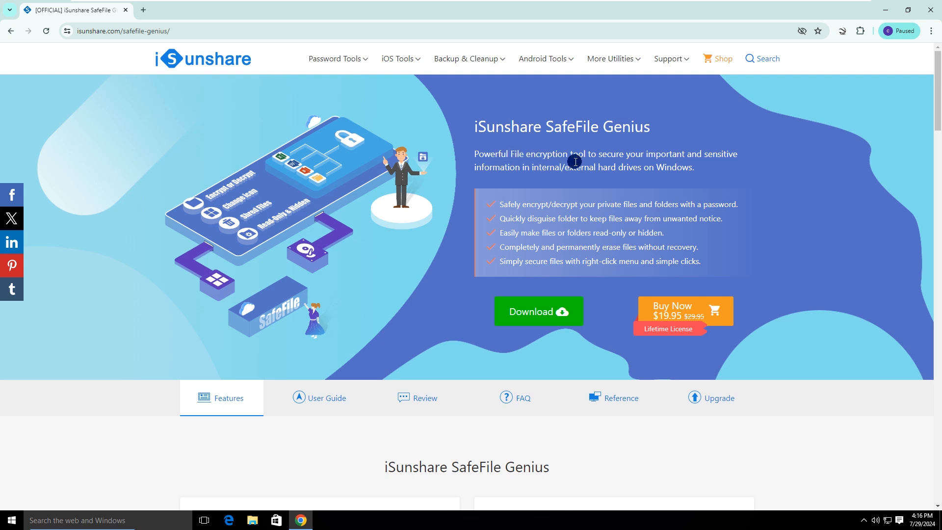
pyautogui.moveTo(655, 182)
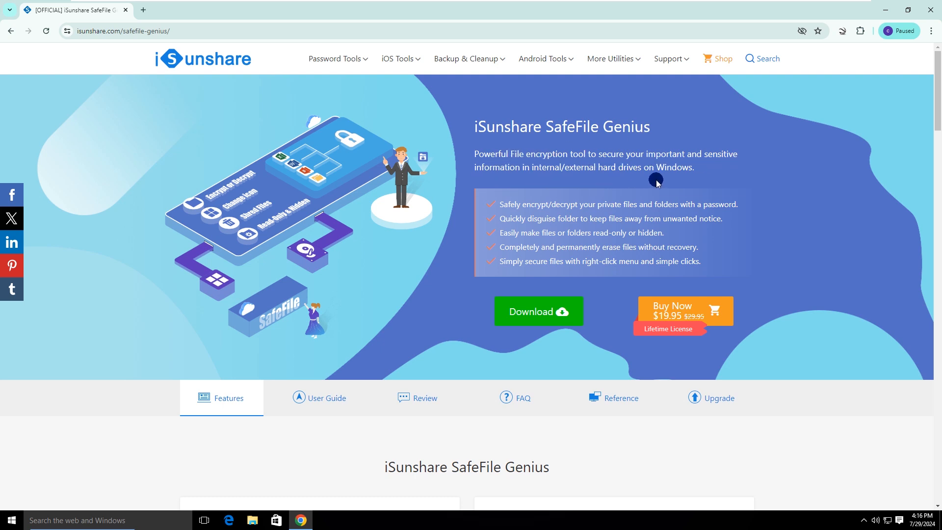
pyautogui.moveTo(494, 308)
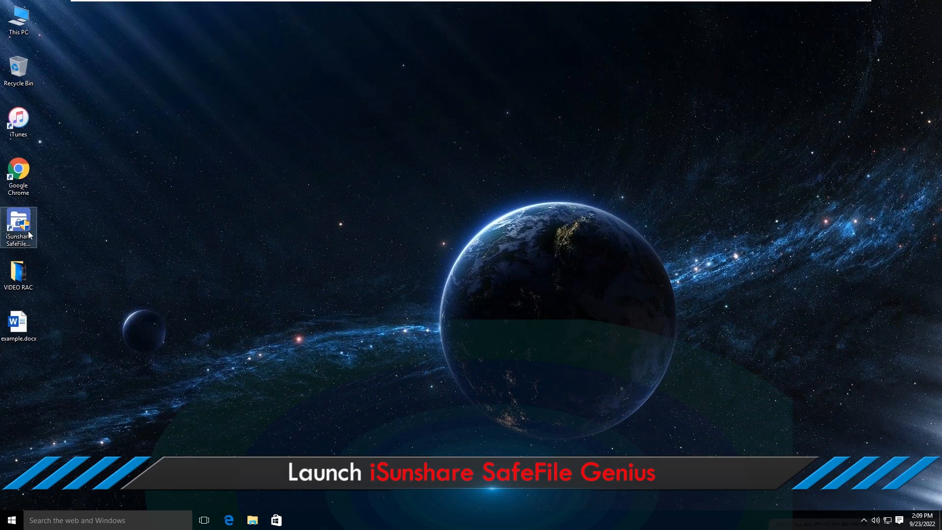
# Launch SafeFile Genius, approving the admin prompt, and go to its Encrypt screen.
pyautogui.doubleClick(19, 225)
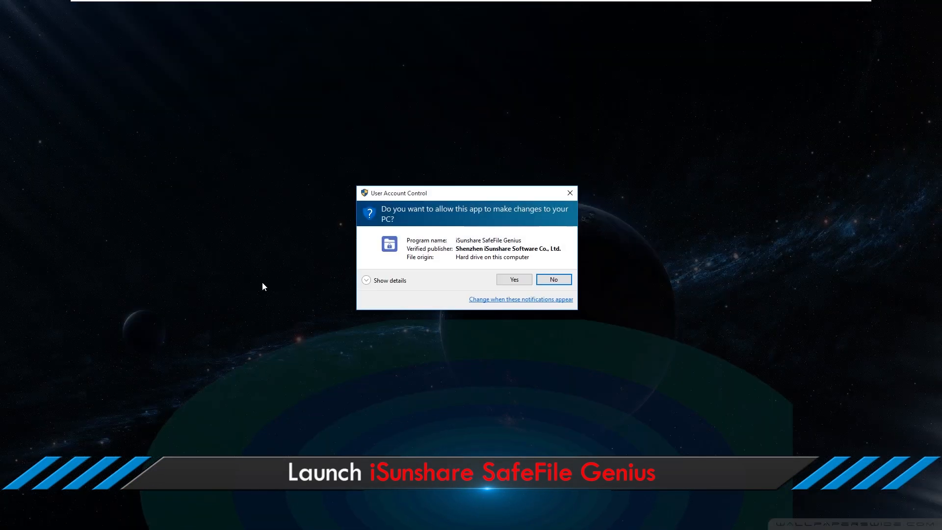
pyautogui.click(513, 279)
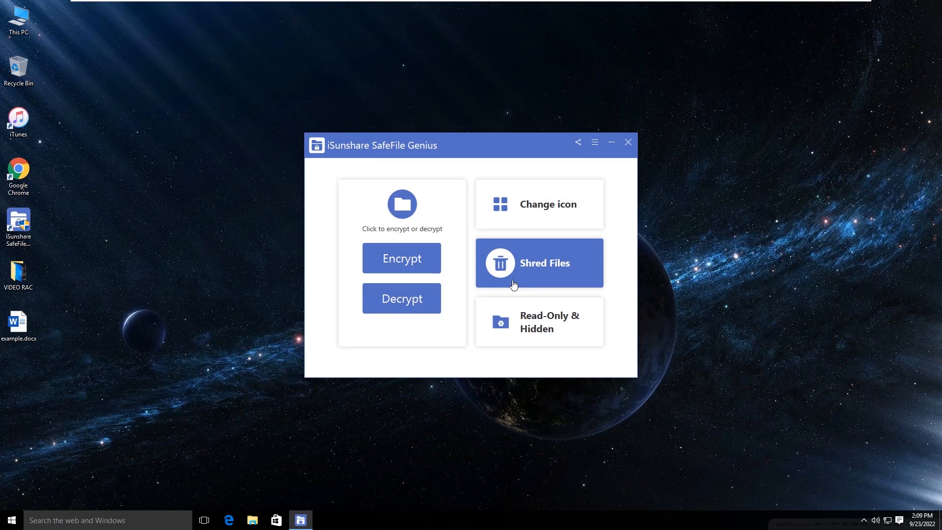
pyautogui.moveTo(401, 258)
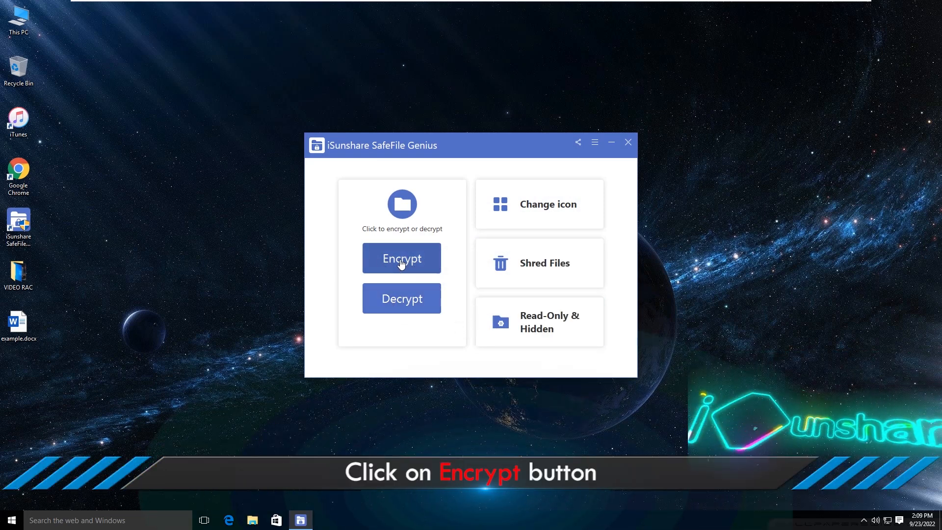
pyautogui.click(401, 259)
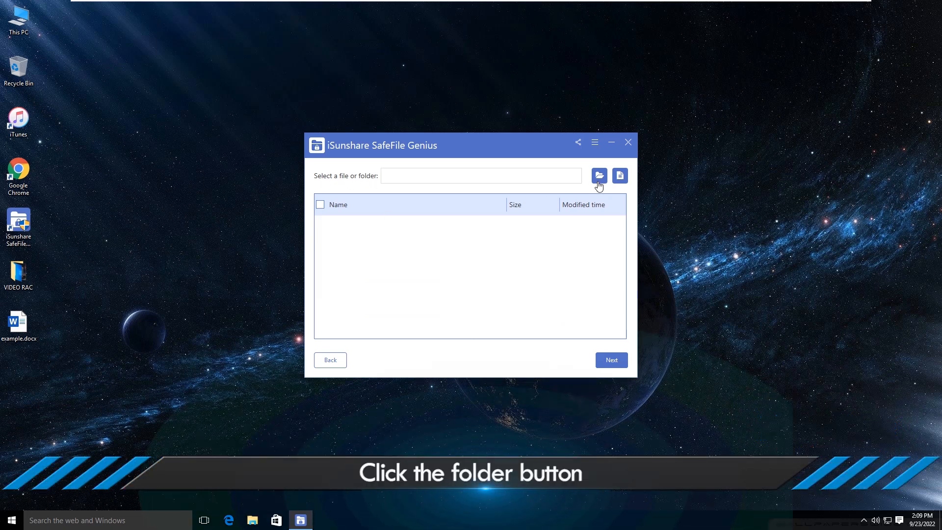
# Load the Desktop folder's items and leave only VIDEO RAC checked.
pyautogui.click(599, 175)
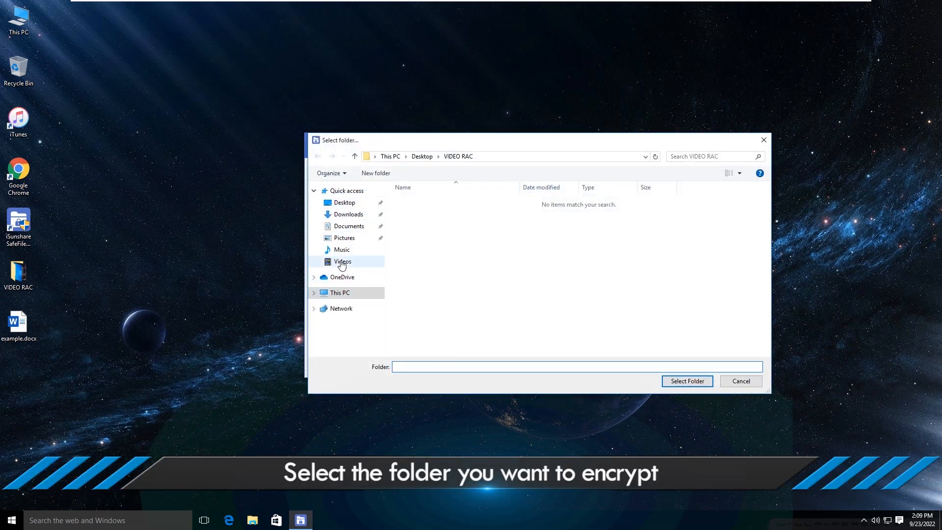
pyautogui.click(345, 202)
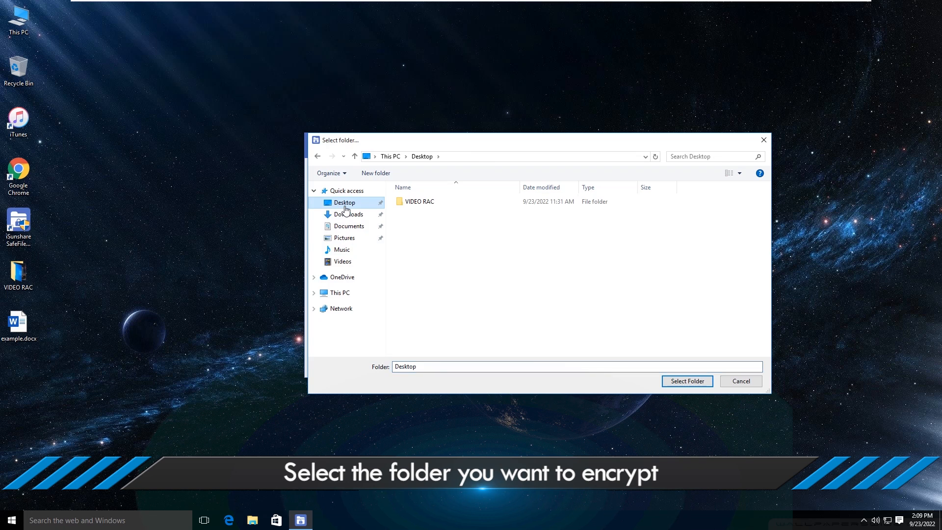
pyautogui.click(418, 201)
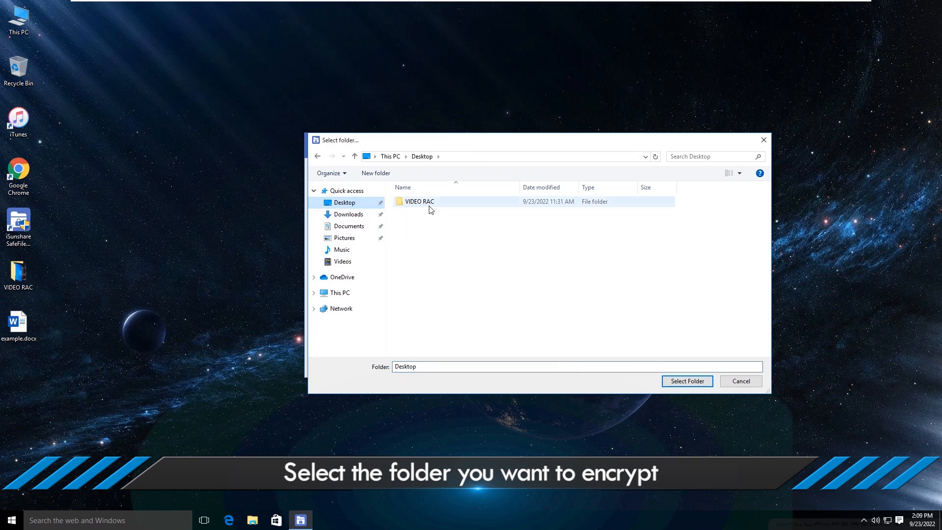
pyautogui.click(687, 381)
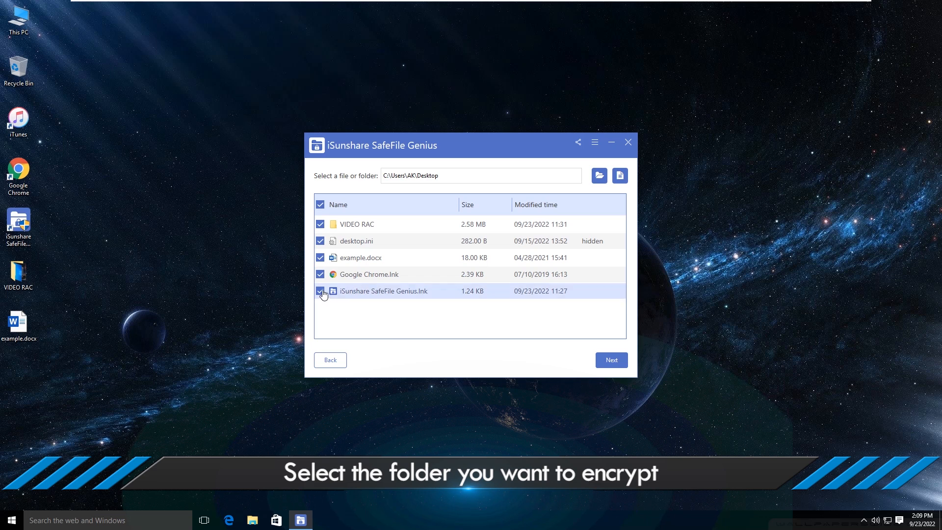
pyautogui.click(320, 204)
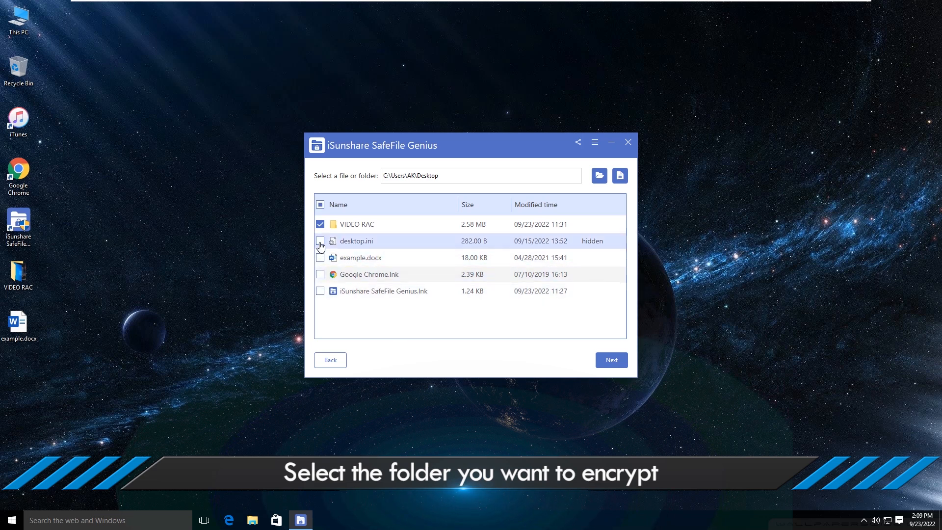
pyautogui.moveTo(266, 249)
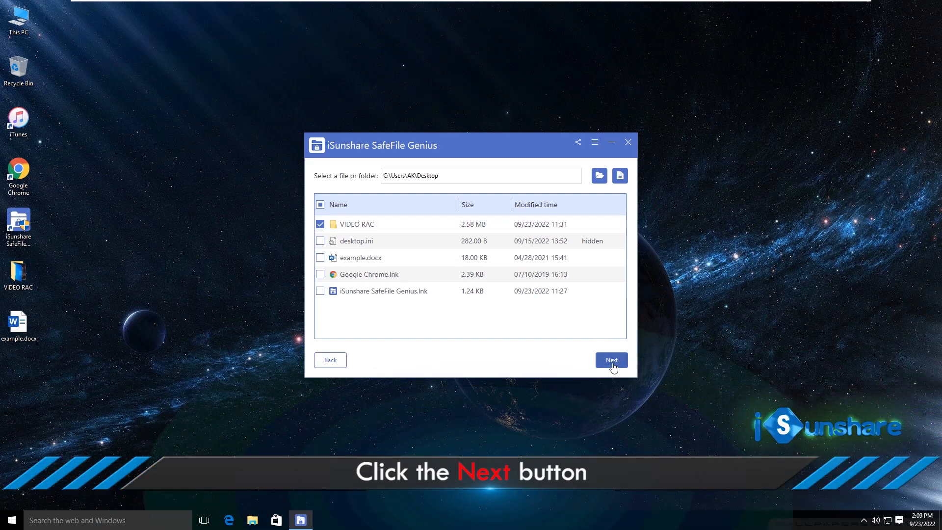
pyautogui.click(610, 359)
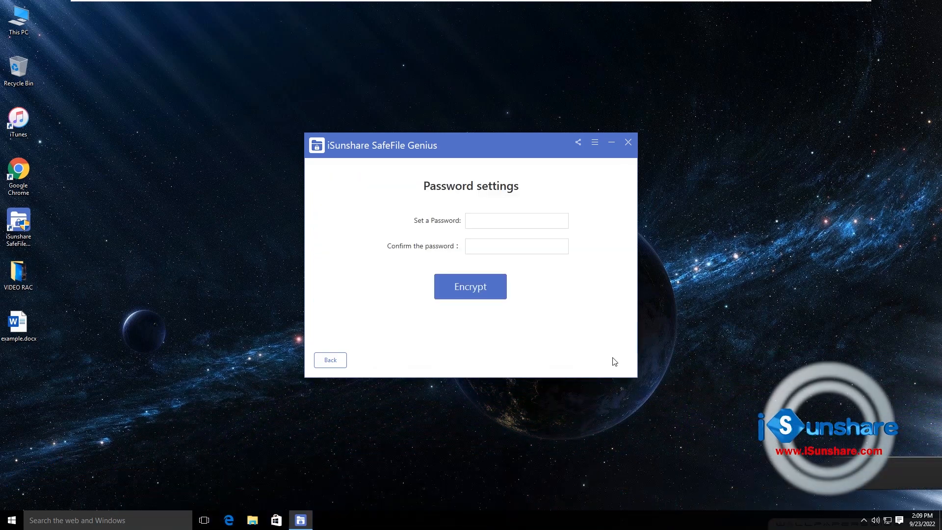
pyautogui.click(515, 221)
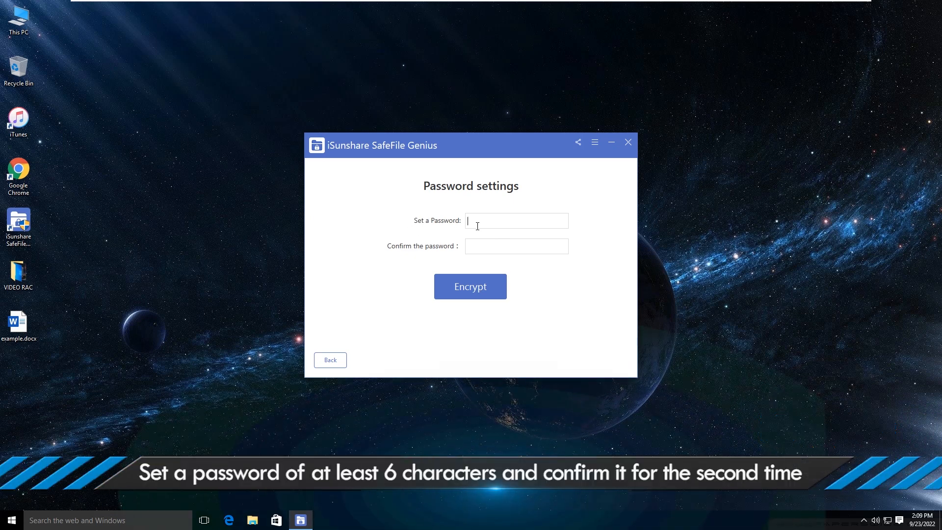
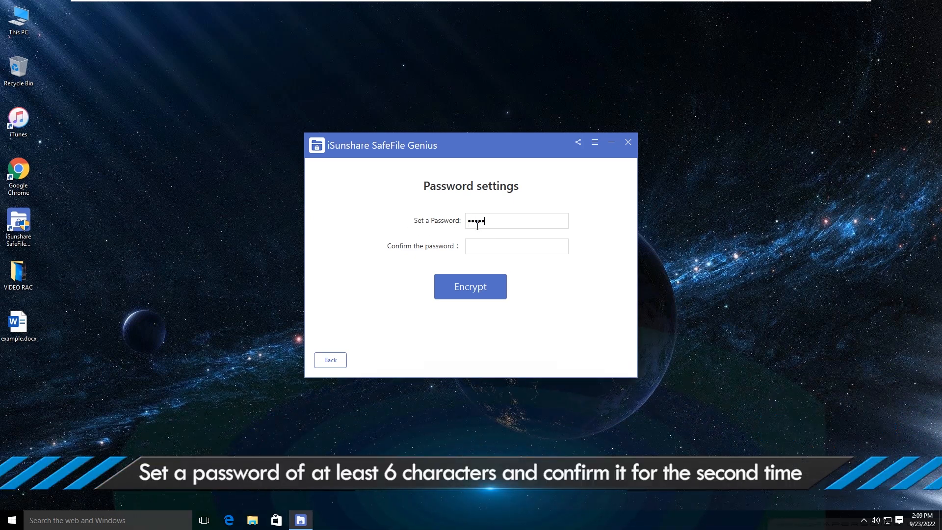
pyautogui.click(516, 245)
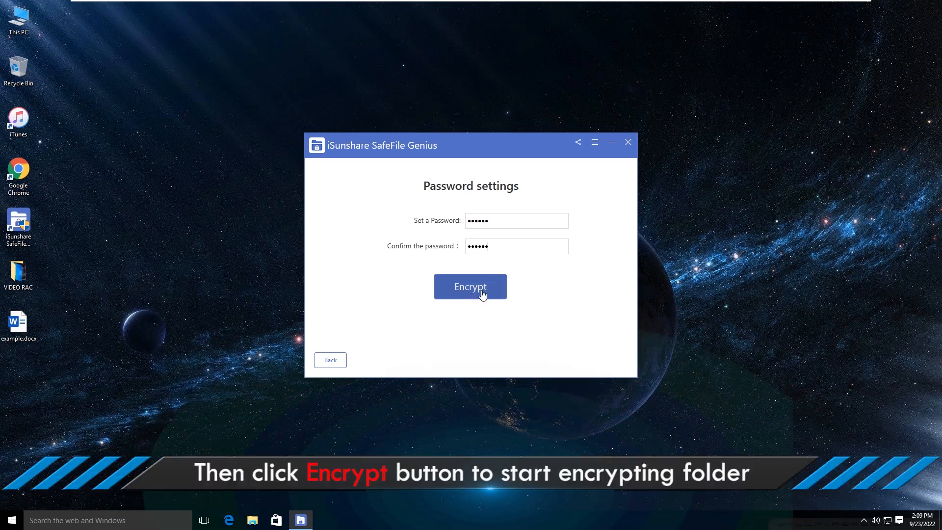
pyautogui.click(469, 286)
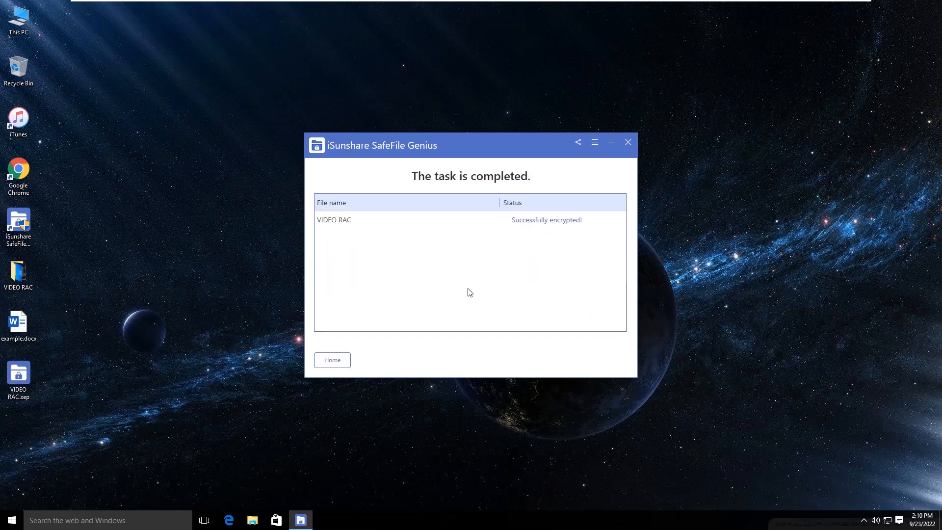
pyautogui.moveTo(529, 220)
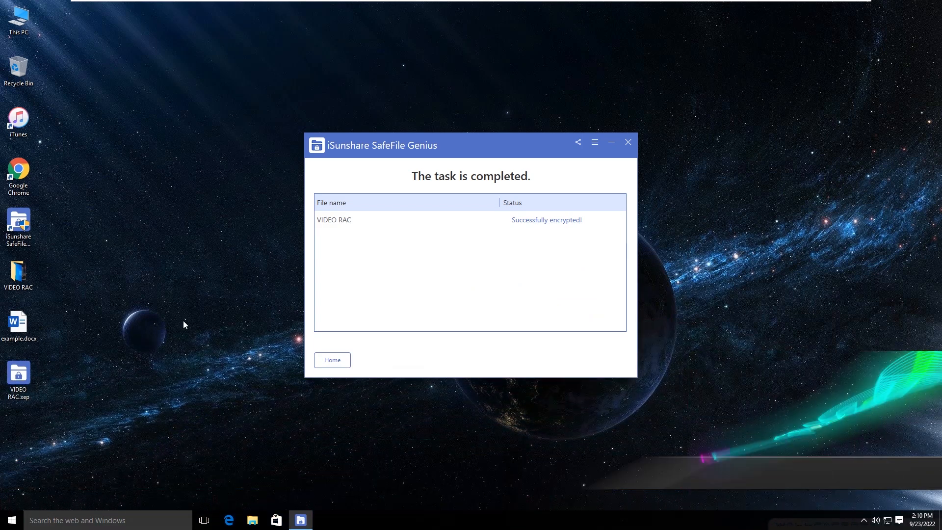
# Go back to the home screen after the completed encryption.
pyautogui.click(332, 360)
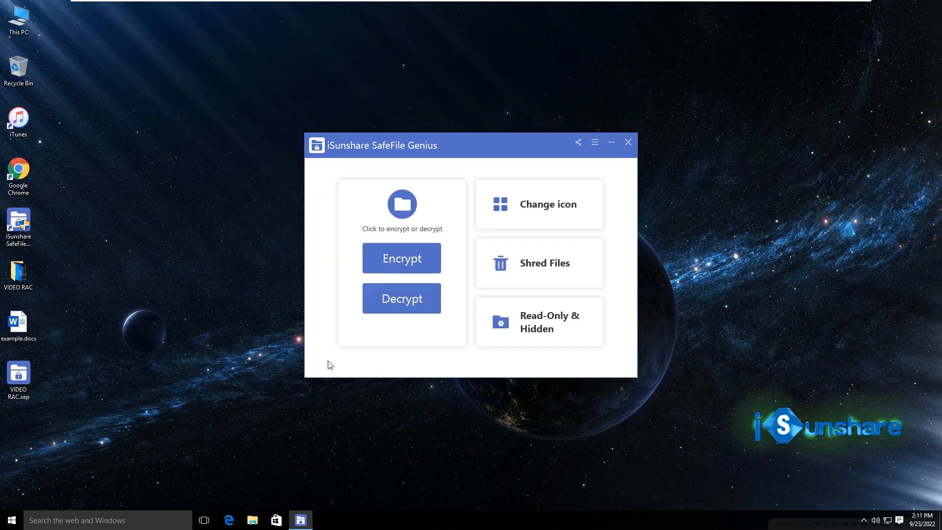
# Start a new encryption and load example.docx from the Desktop.
pyautogui.click(401, 259)
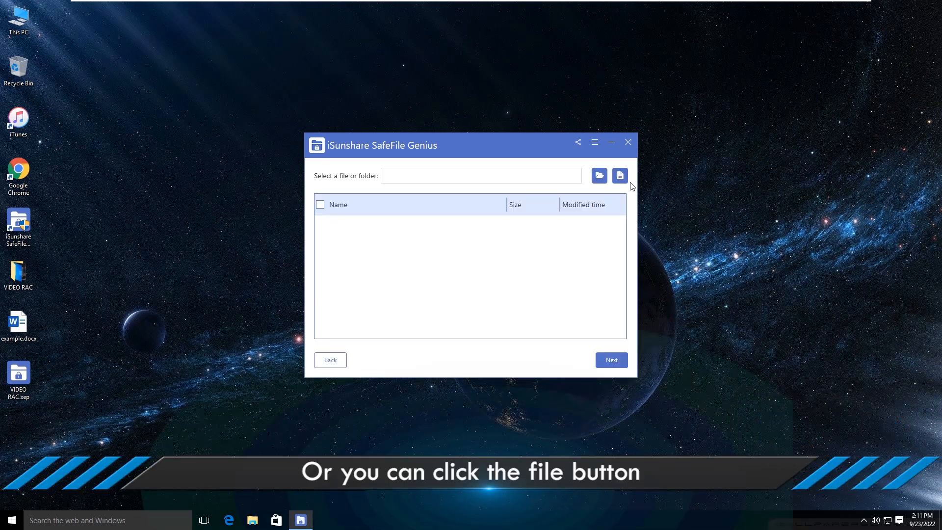
pyautogui.click(620, 176)
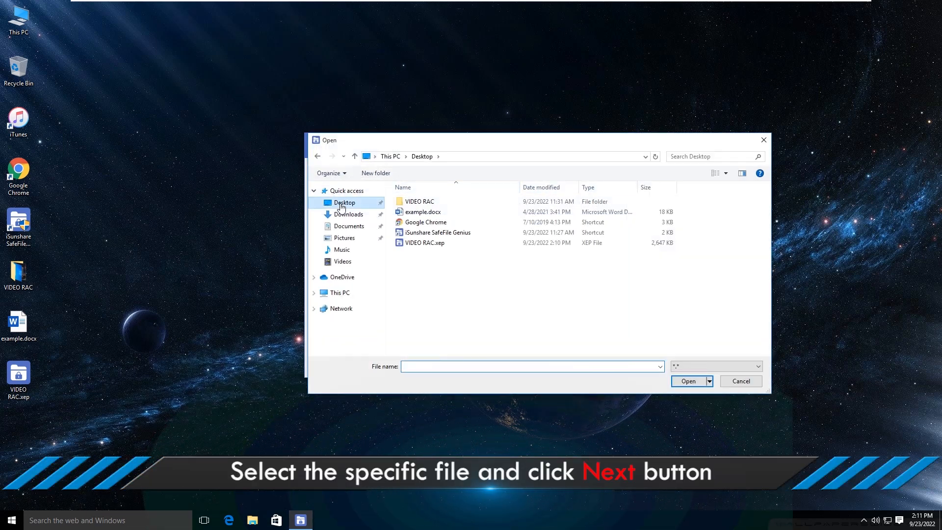
pyautogui.moveTo(11, 345)
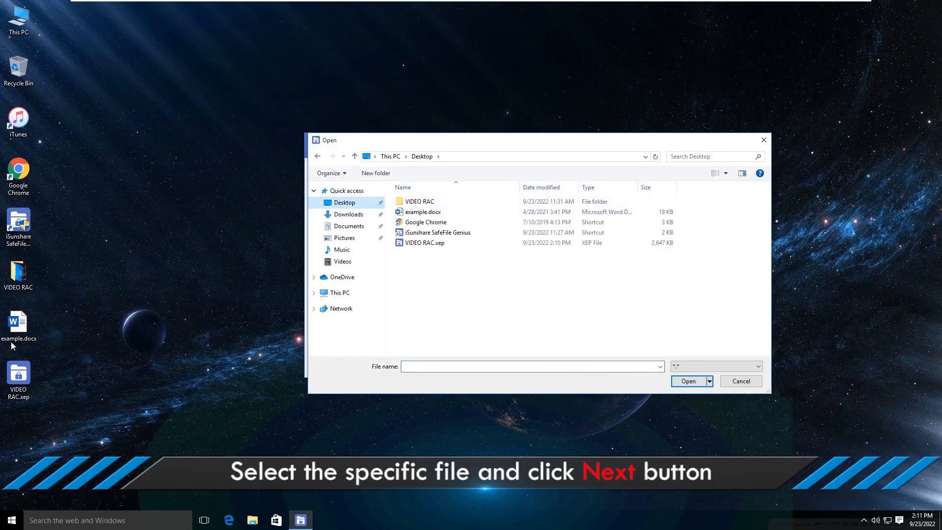
pyautogui.click(423, 211)
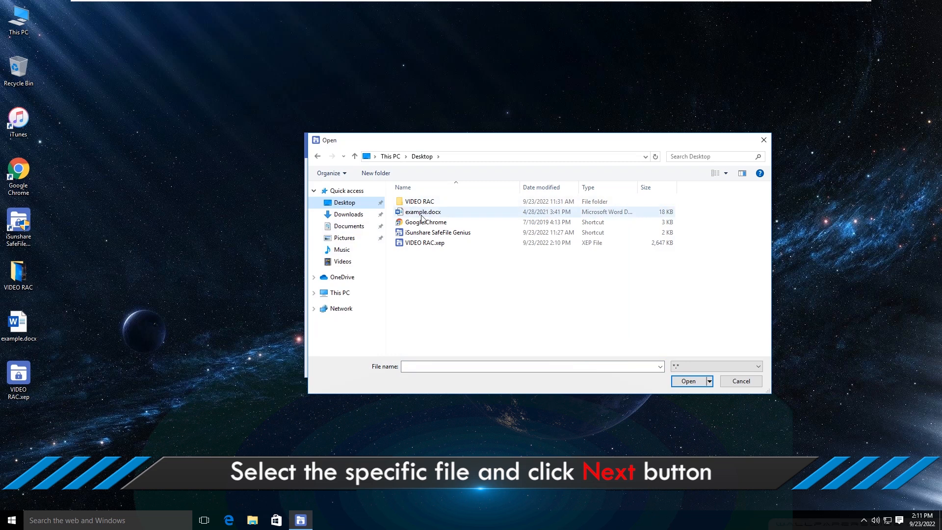
pyautogui.click(423, 211)
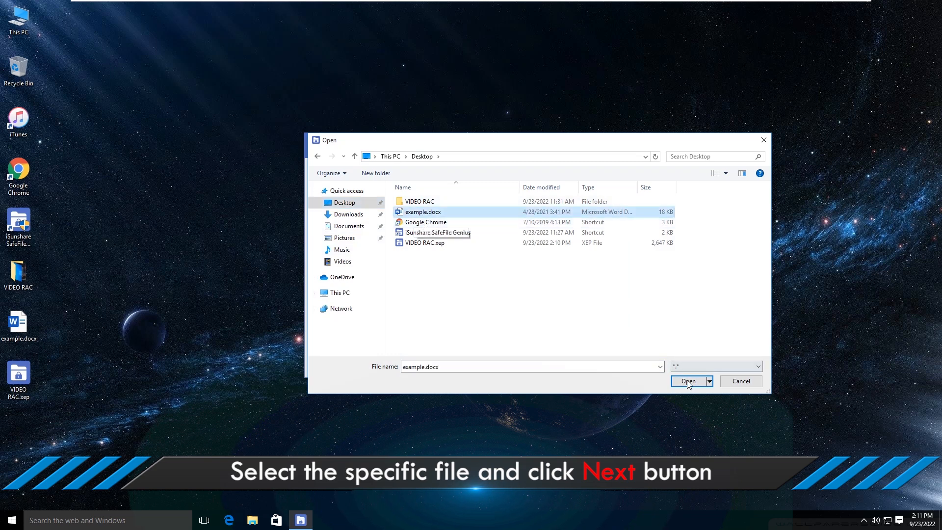
pyautogui.click(688, 381)
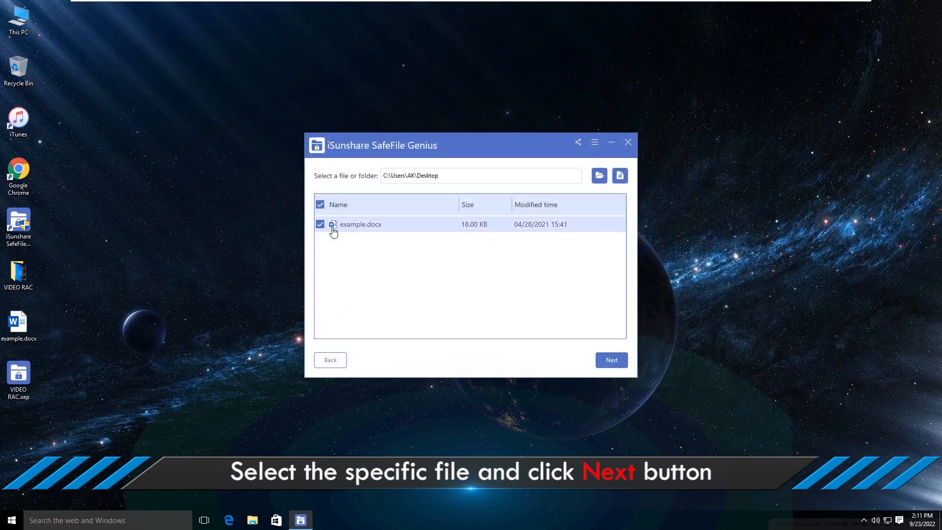
pyautogui.moveTo(611, 360)
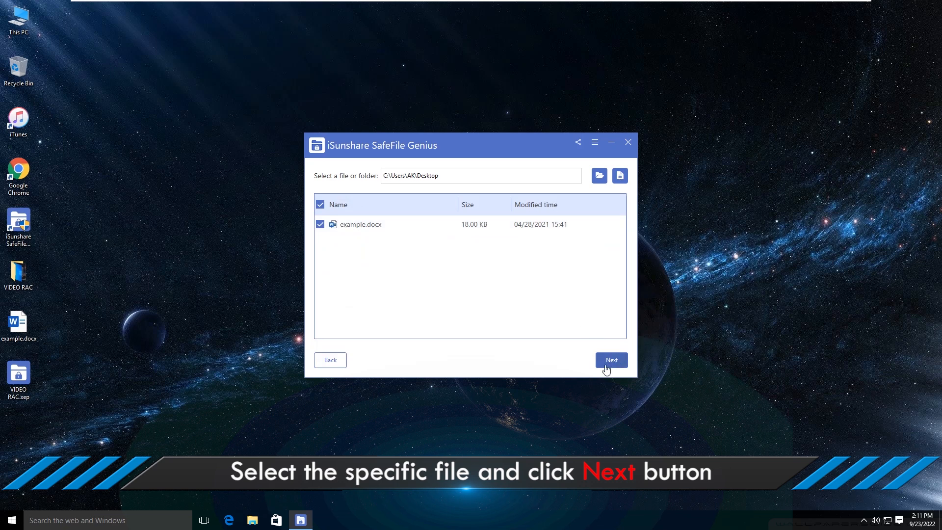
# Go to password settings and encrypt example.docx with the entered password.
pyautogui.click(610, 360)
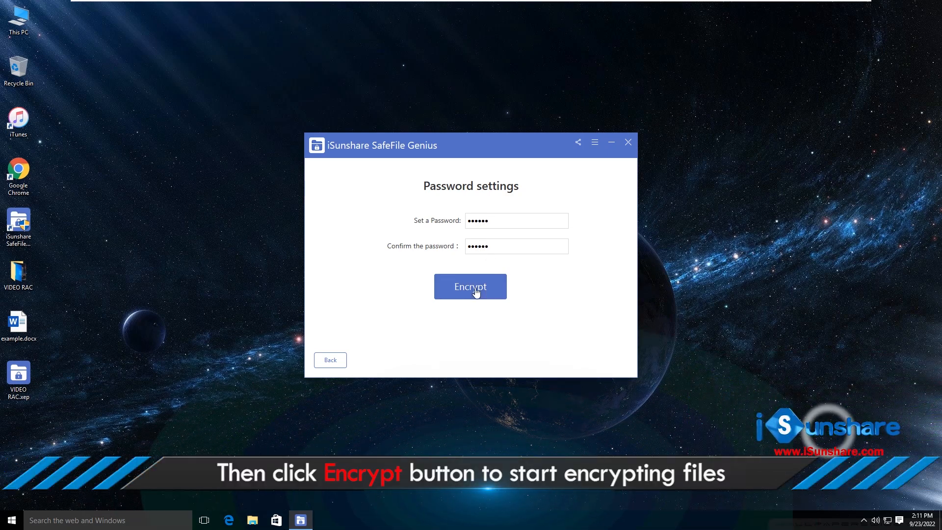
pyautogui.click(470, 286)
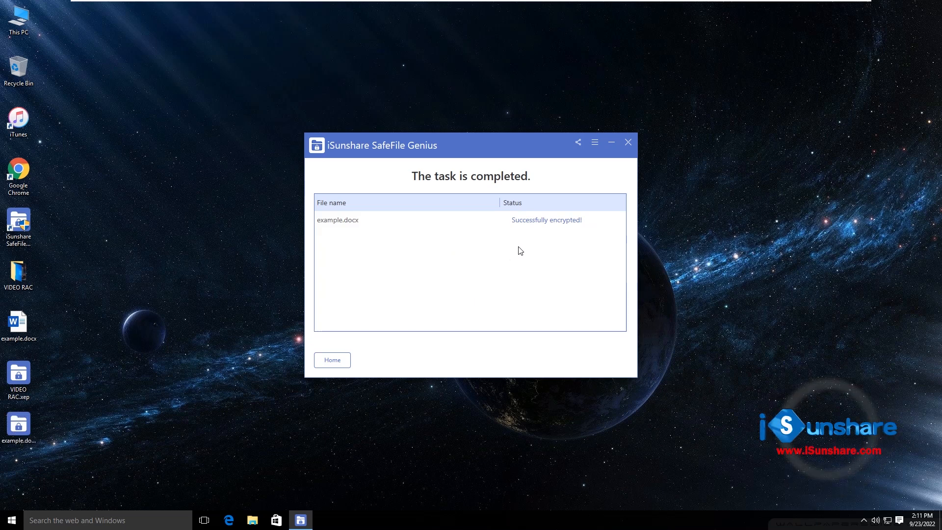
pyautogui.moveTo(114, 428)
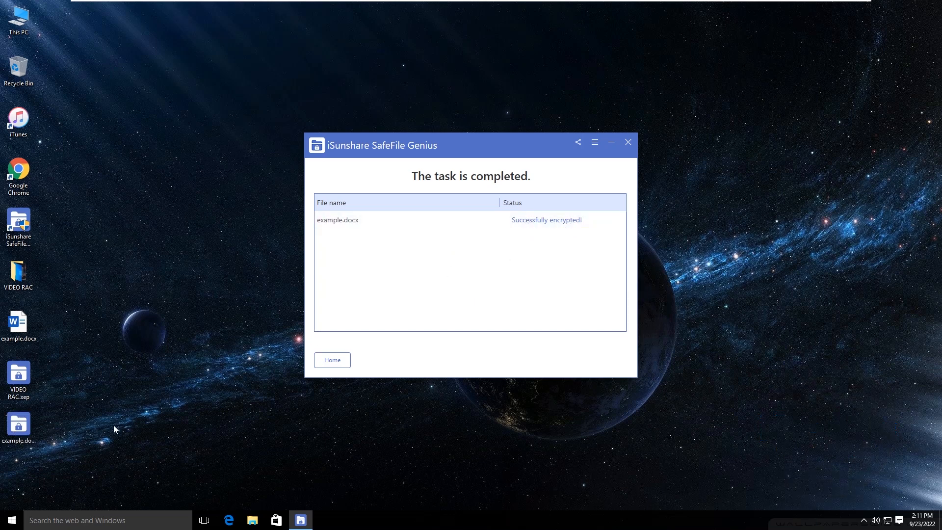
pyautogui.moveTo(186, 328)
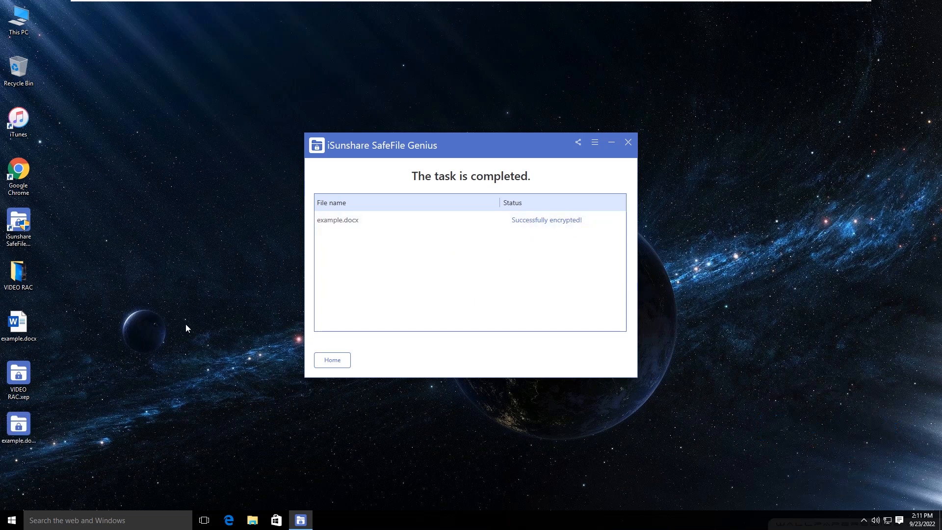